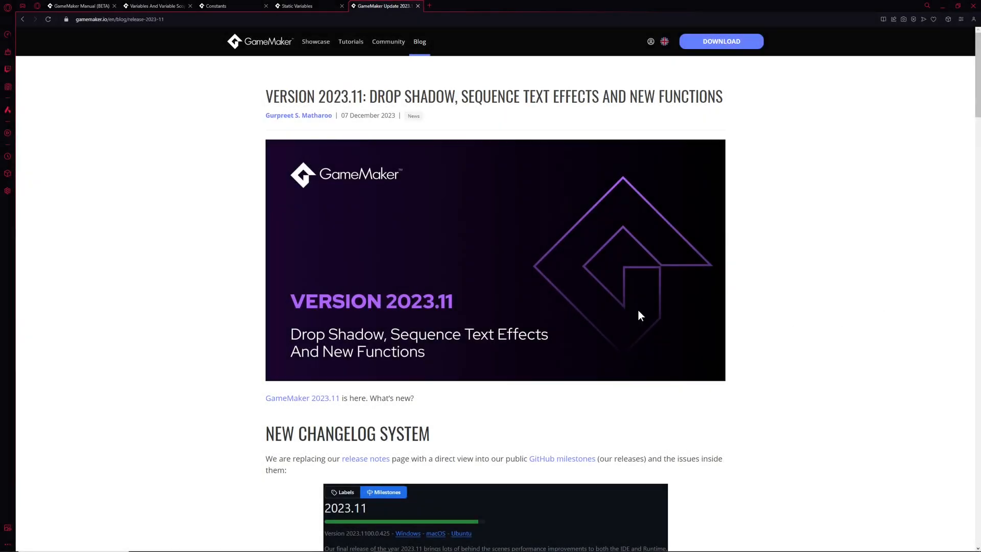
pyautogui.moveTo(533, 297)
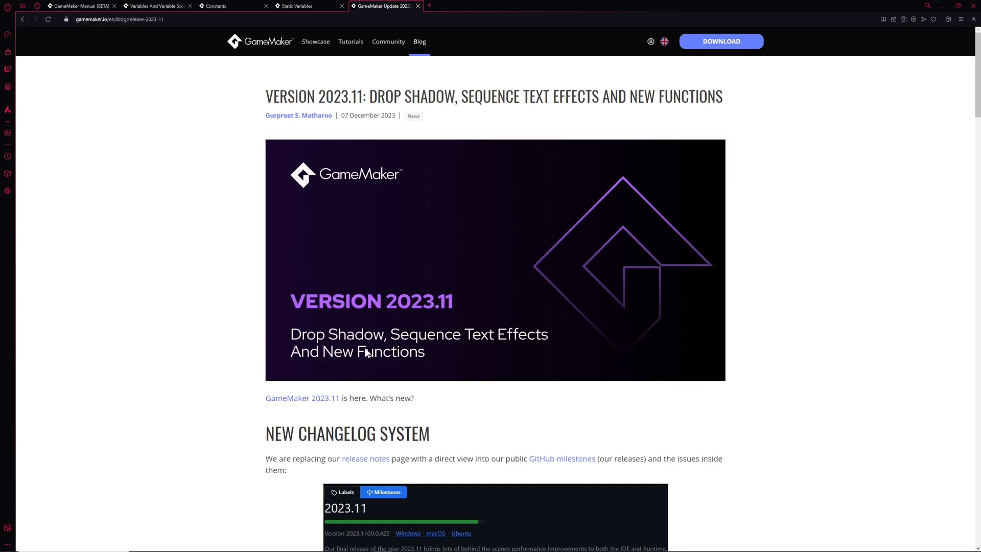
# Scroll the 2023.11 release post past the Drop Shadow Filter and SDF Effects in Sequences sections
pyautogui.scroll(-3)
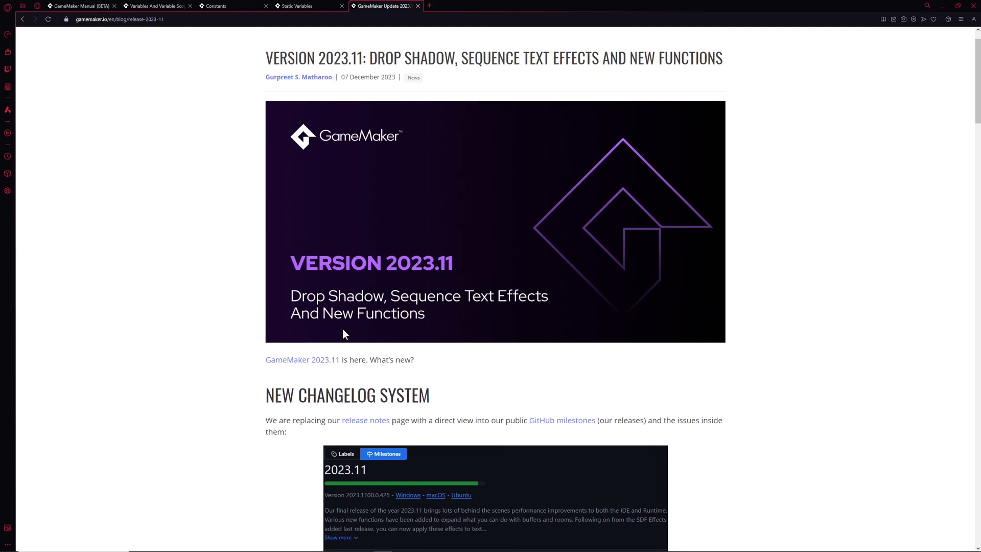
pyautogui.moveTo(271, 343)
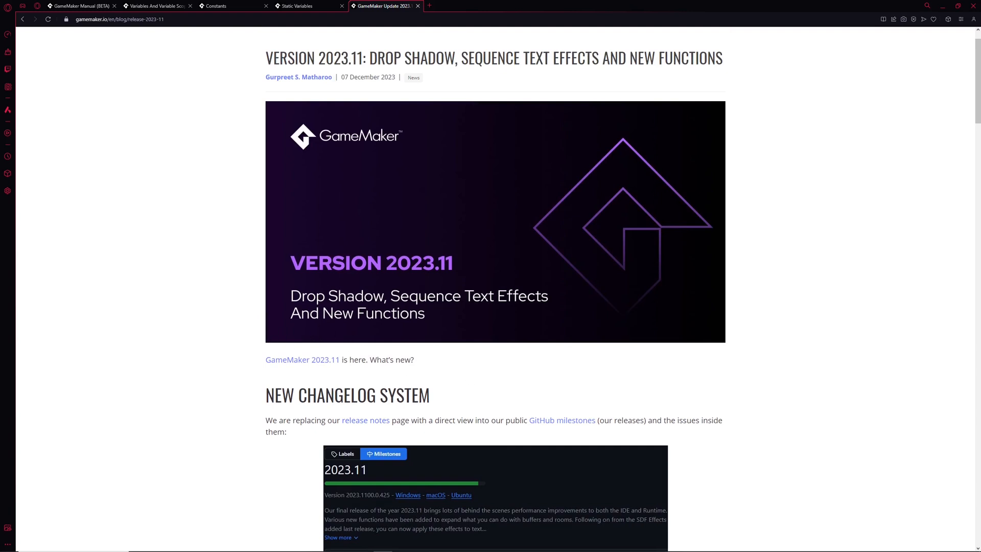
pyautogui.scroll(-3)
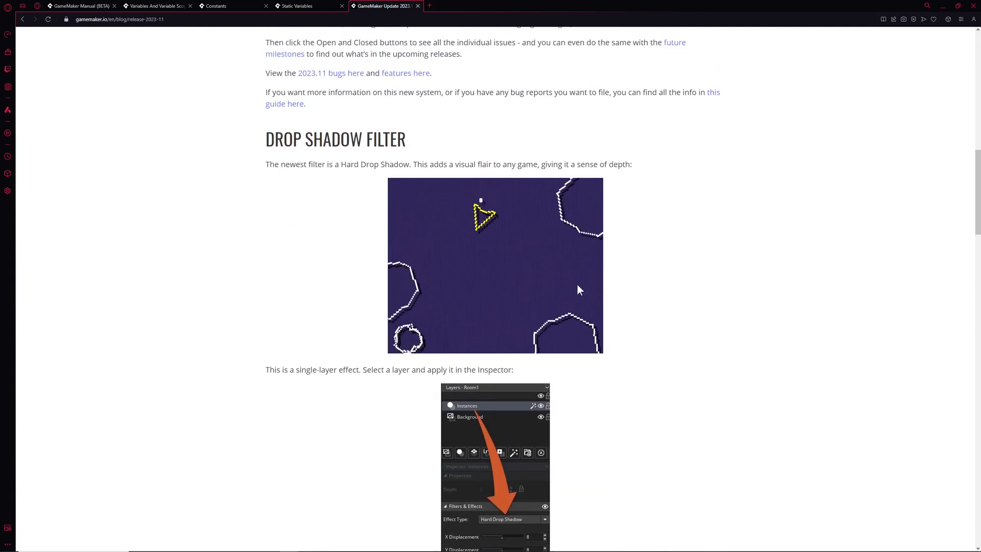
pyautogui.scroll(-3)
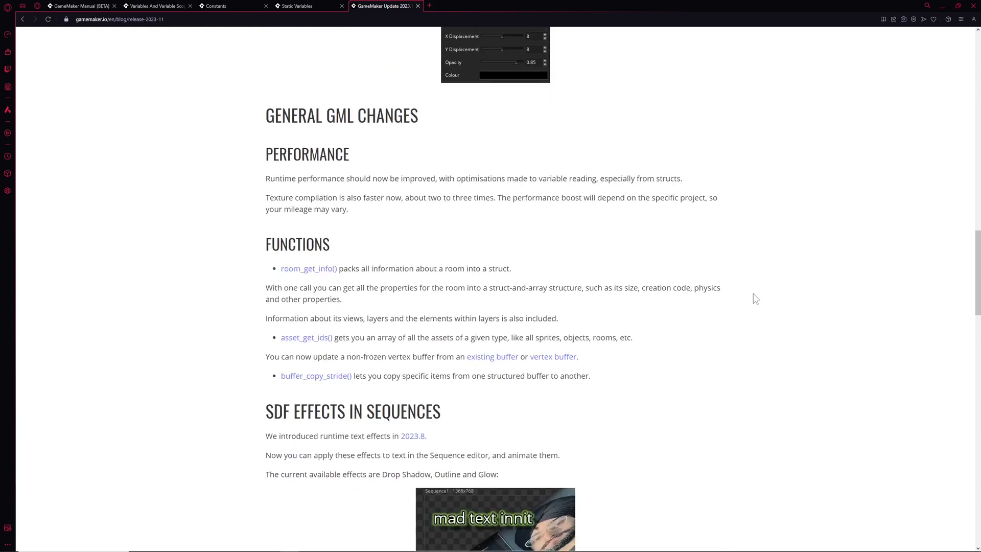
pyautogui.scroll(-3)
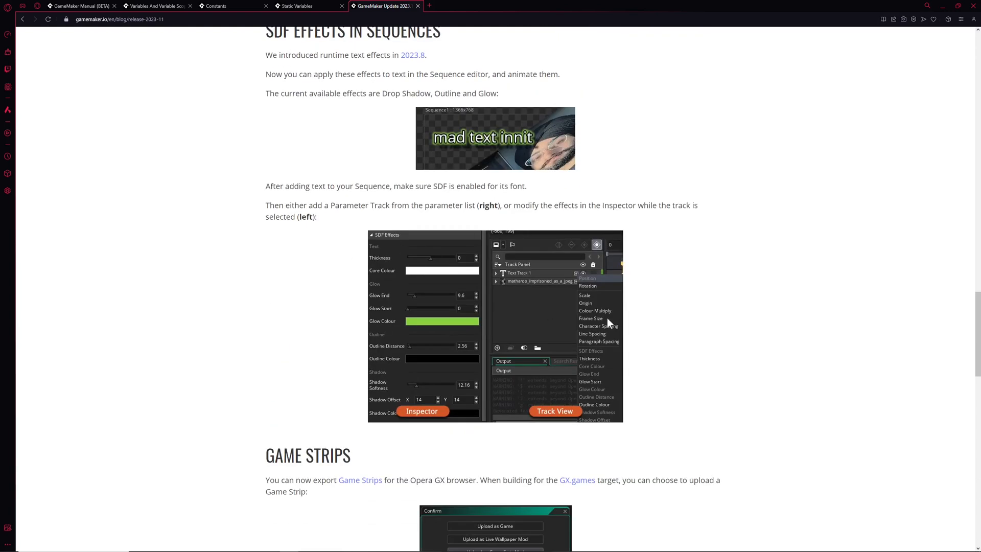
pyautogui.moveTo(498, 317)
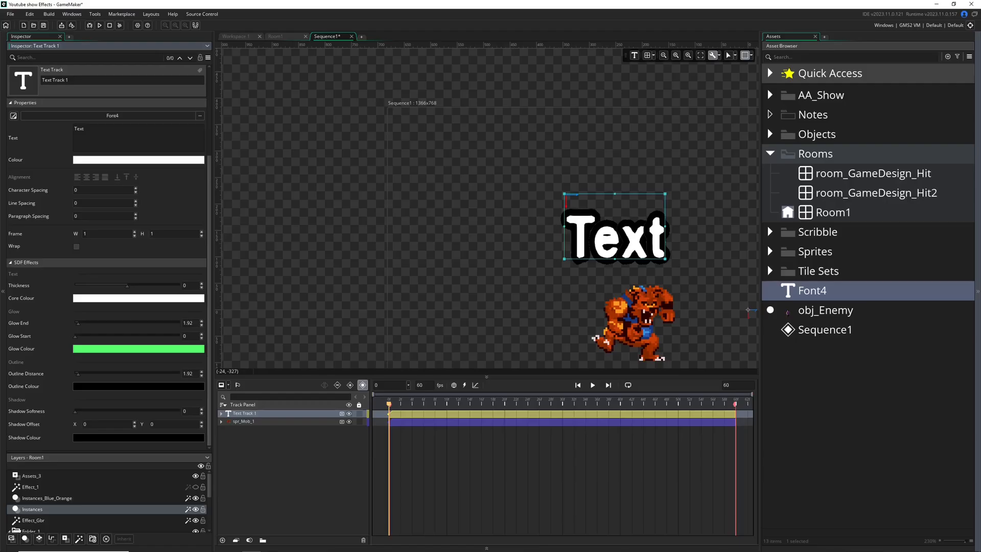
pyautogui.moveTo(300, 37)
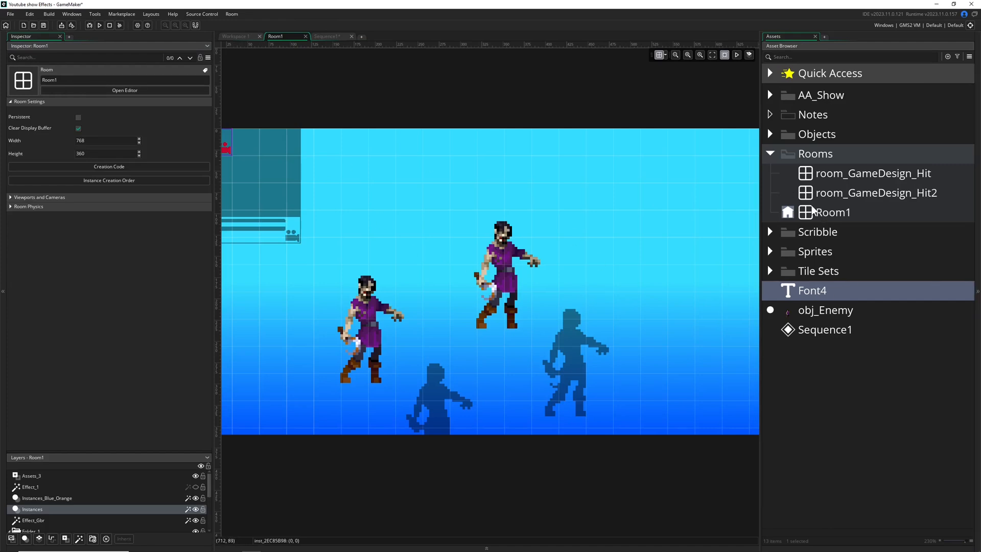
# In Room1, set the Instances layer's effect type to None and select an enemy
pyautogui.click(833, 212)
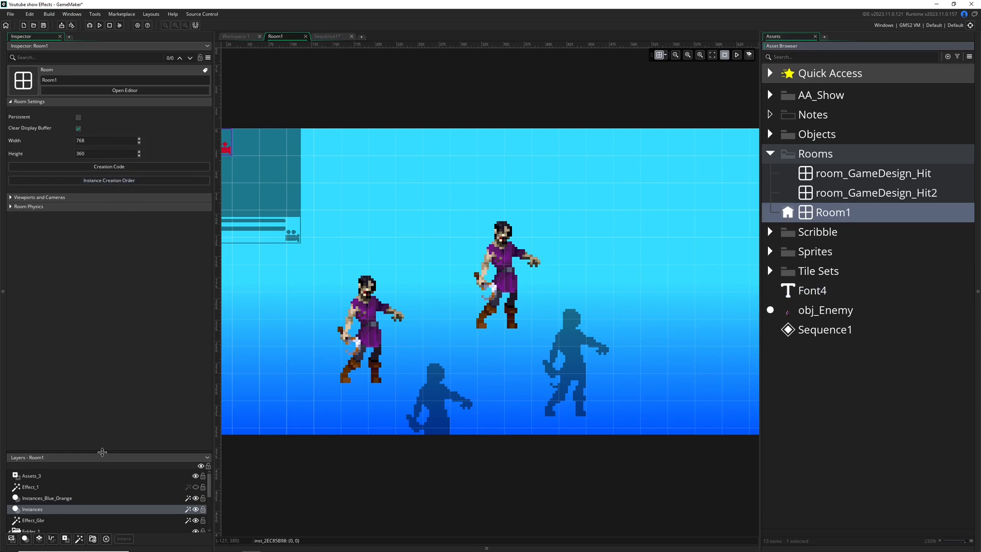
pyautogui.moveTo(150, 450)
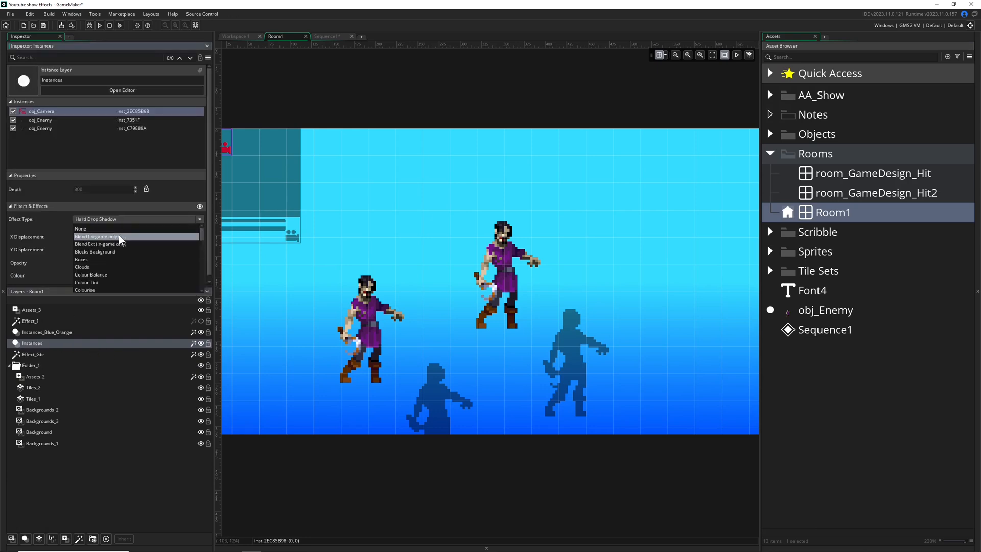
pyautogui.click(81, 228)
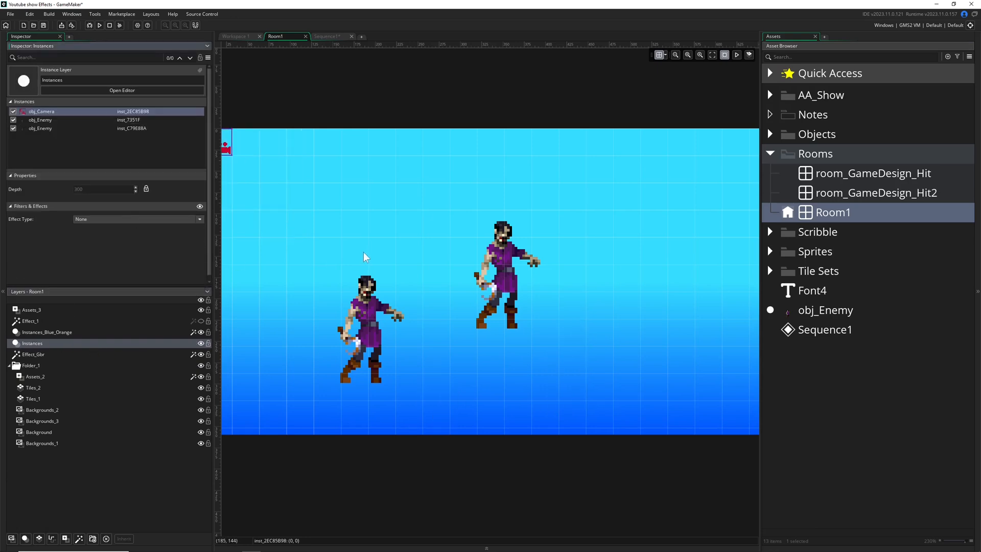
pyautogui.click(366, 326)
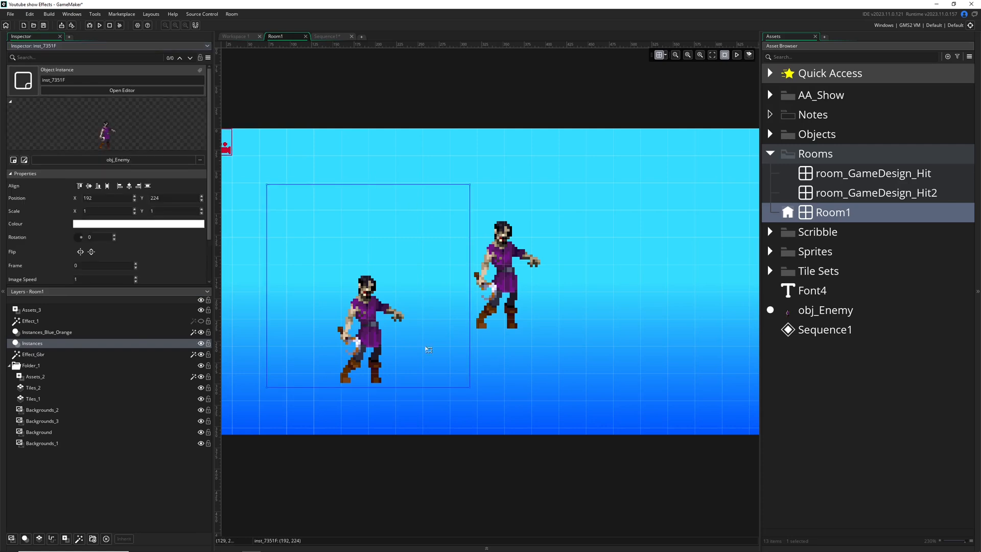
pyautogui.moveTo(811, 232)
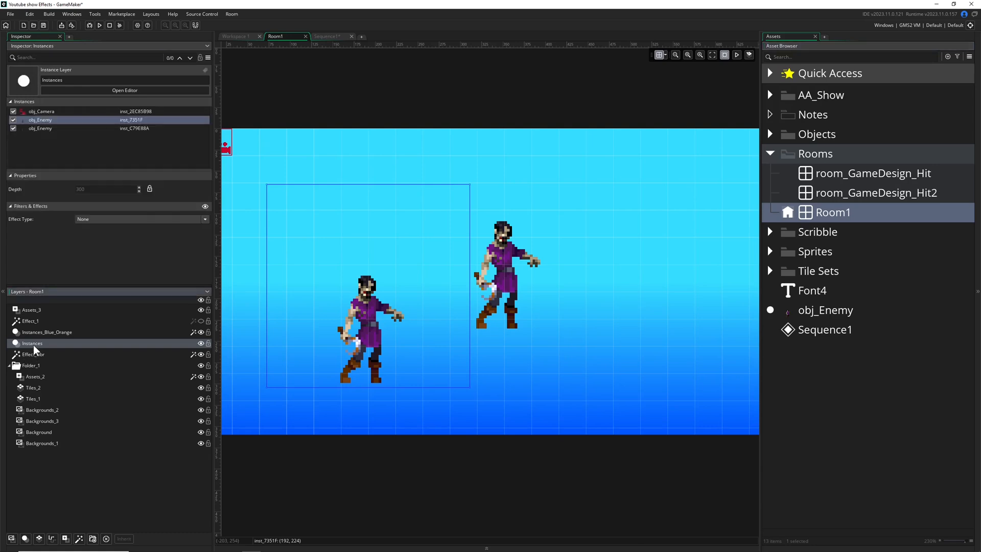
# Apply a Hard Drop Shadow to the Instances layer: X 145, Y -10, opacity 0.425
pyautogui.click(141, 219)
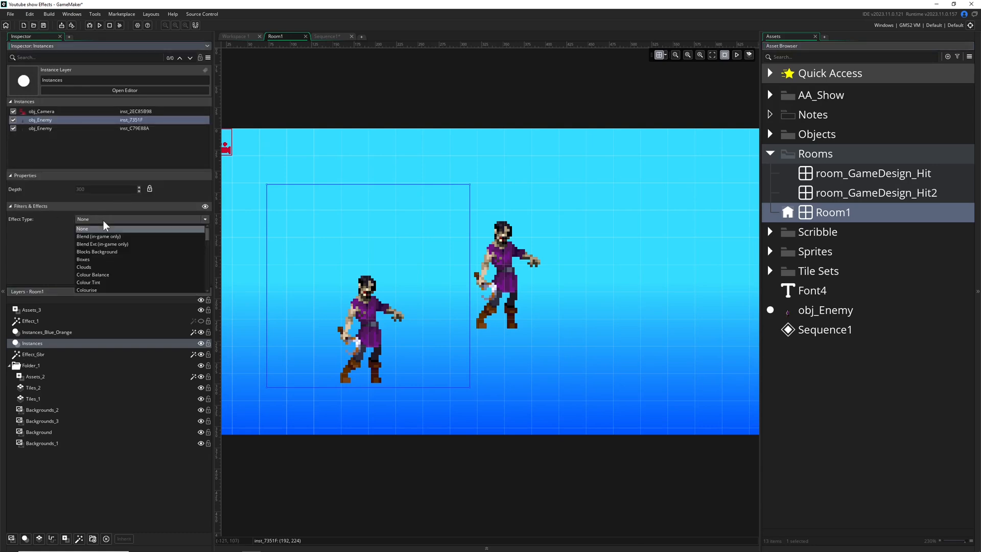
pyautogui.click(84, 259)
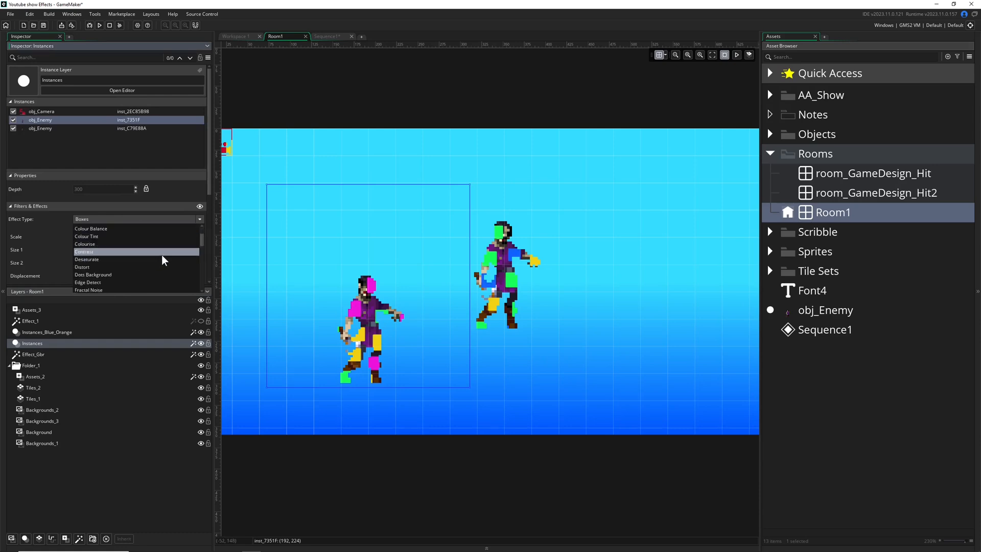
pyautogui.scroll(-3)
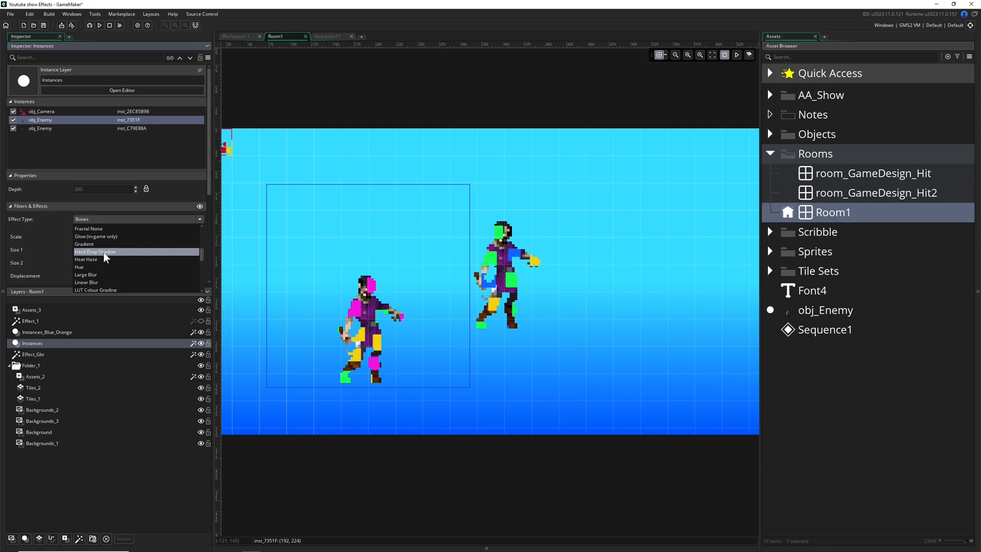
pyautogui.click(95, 251)
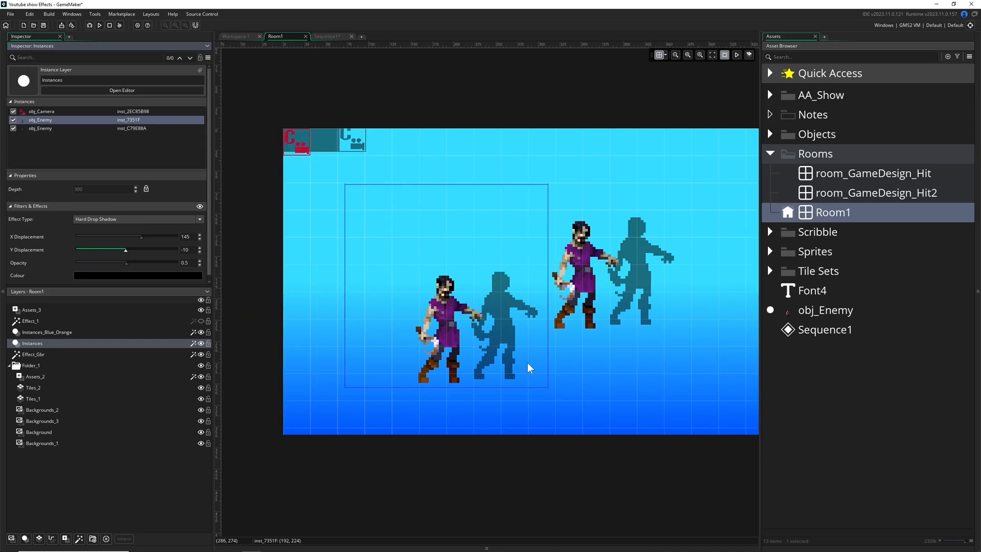
pyautogui.moveTo(125, 265)
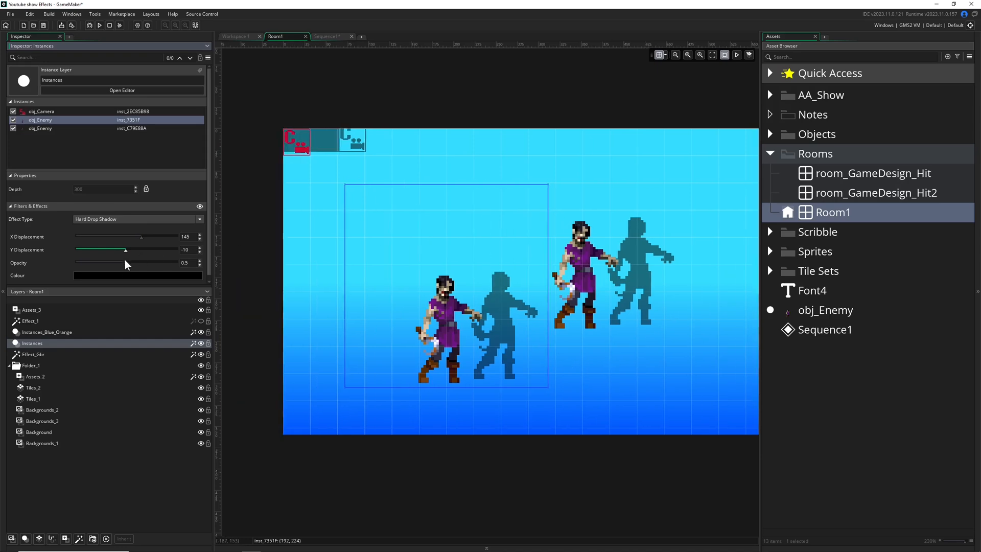
pyautogui.moveTo(125, 263); pyautogui.dragTo(103, 262)
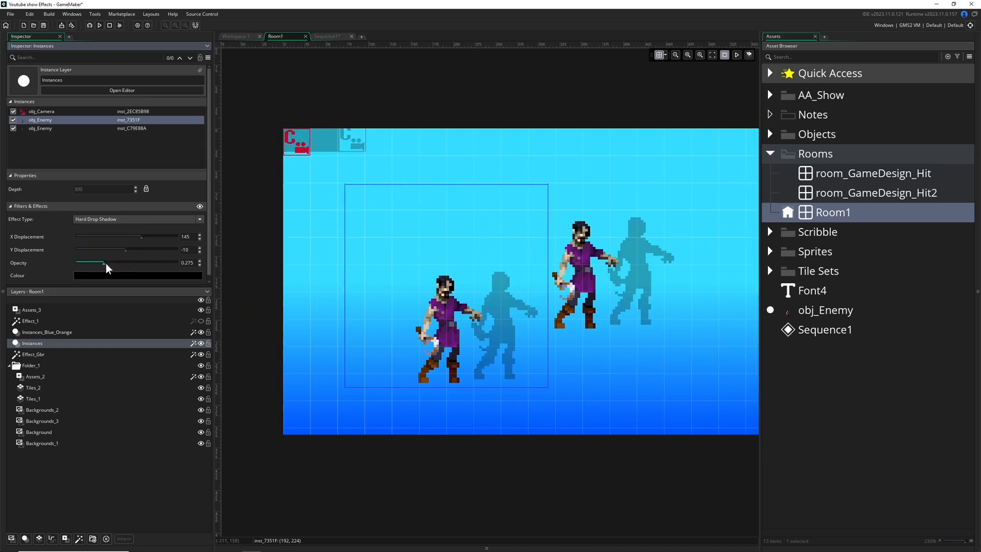
pyautogui.moveTo(104, 263); pyautogui.dragTo(116, 262)
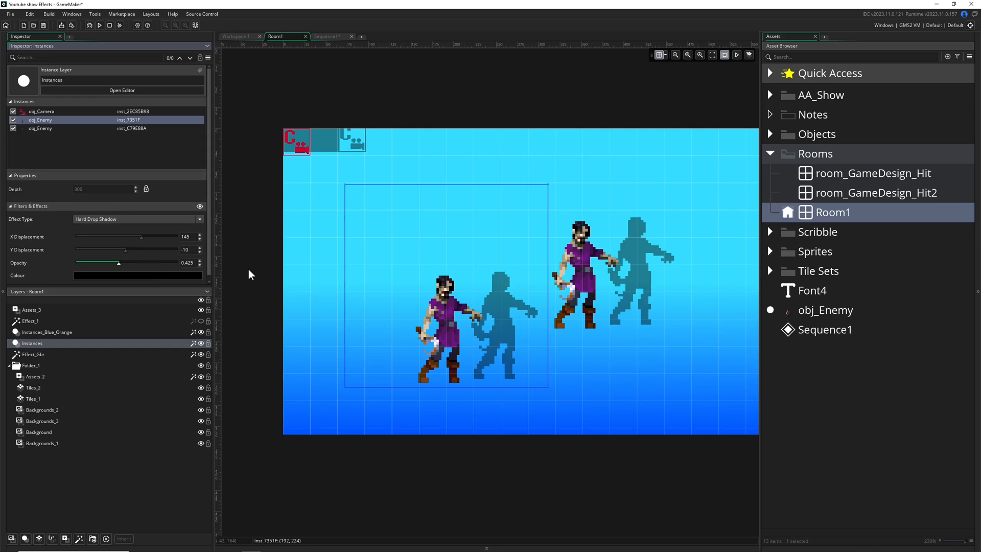
# Add a text track to Sequence1, change its text to 'Text', and scale it up
pyautogui.click(328, 36)
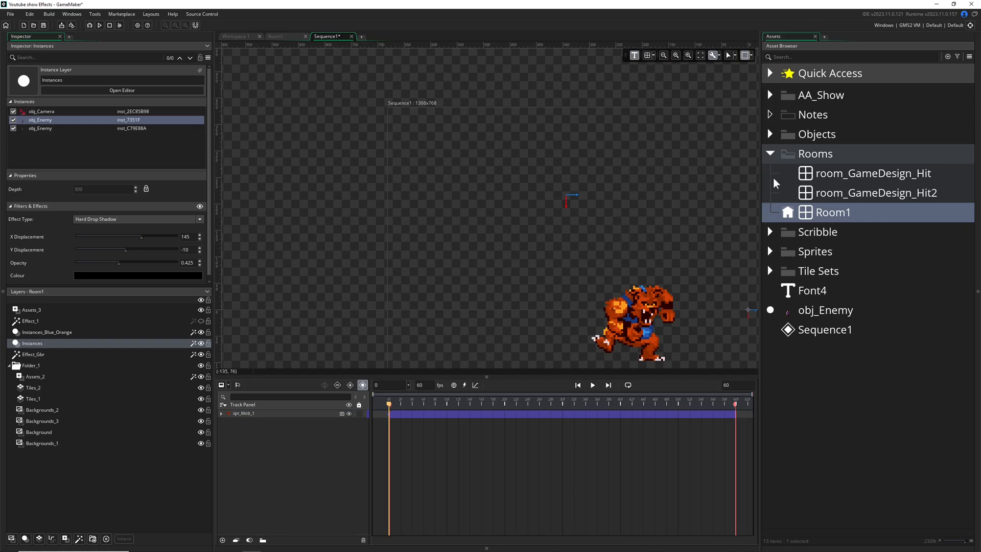
pyautogui.click(825, 330)
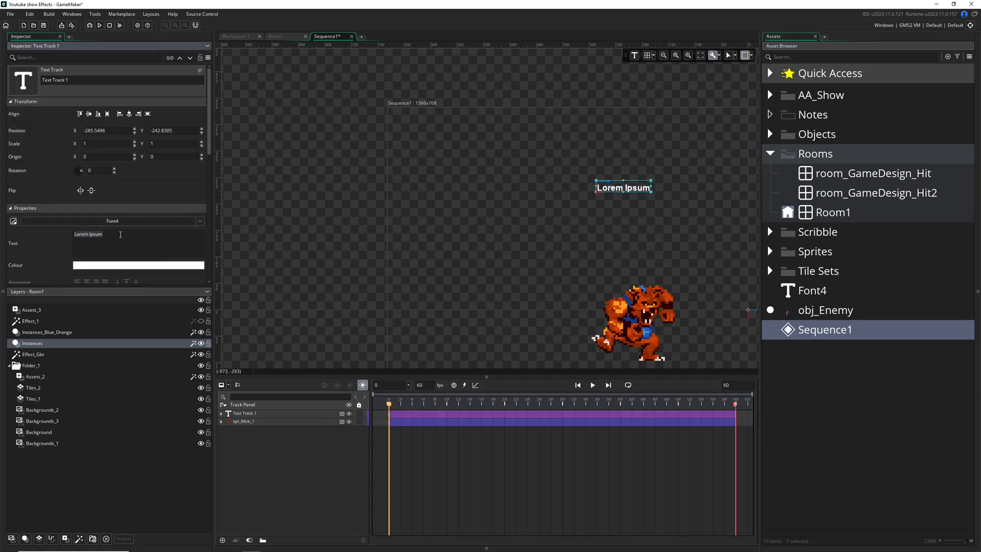
pyautogui.write('Text')
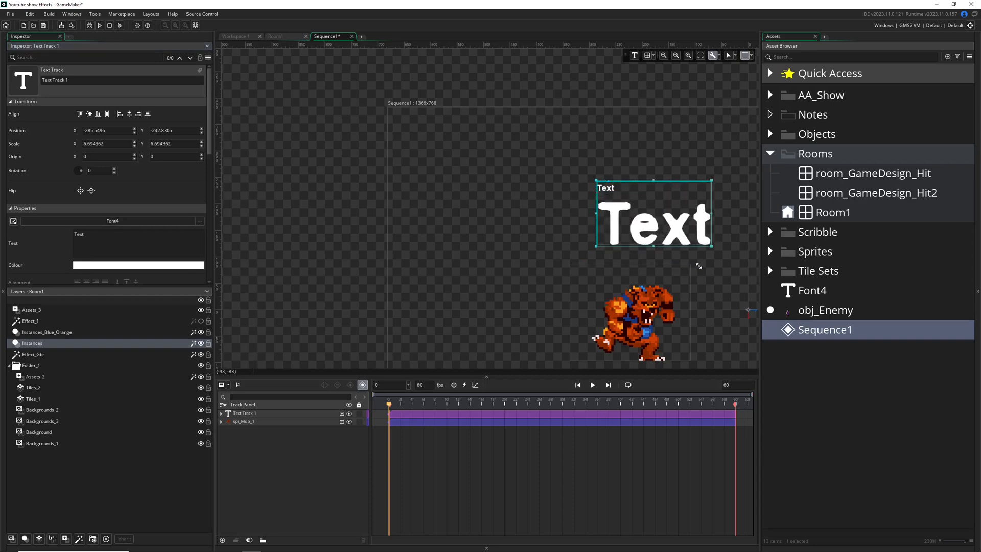
pyautogui.moveTo(652, 216); pyautogui.dragTo(633, 231)
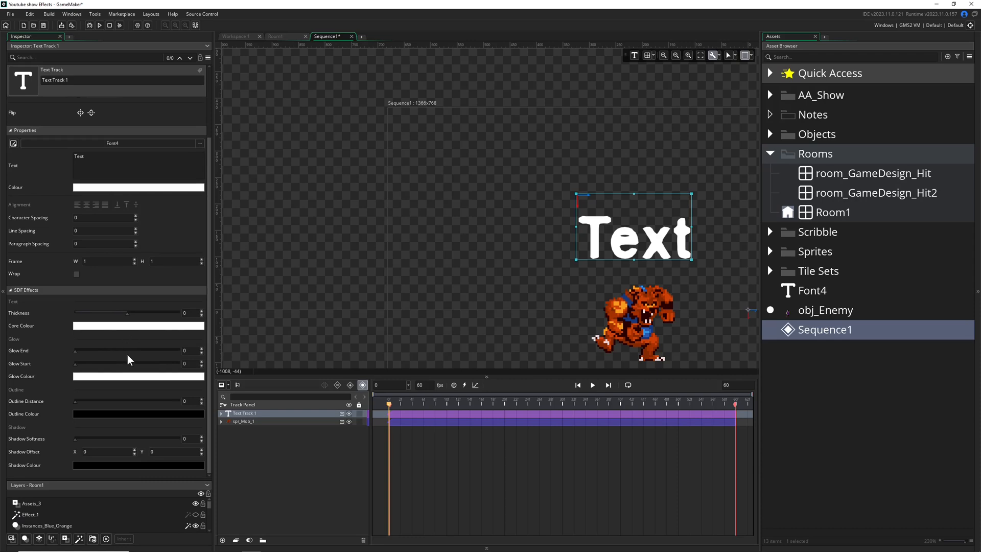
# Give the sequence text a green SDF glow and centre it in the view
pyautogui.click(139, 187)
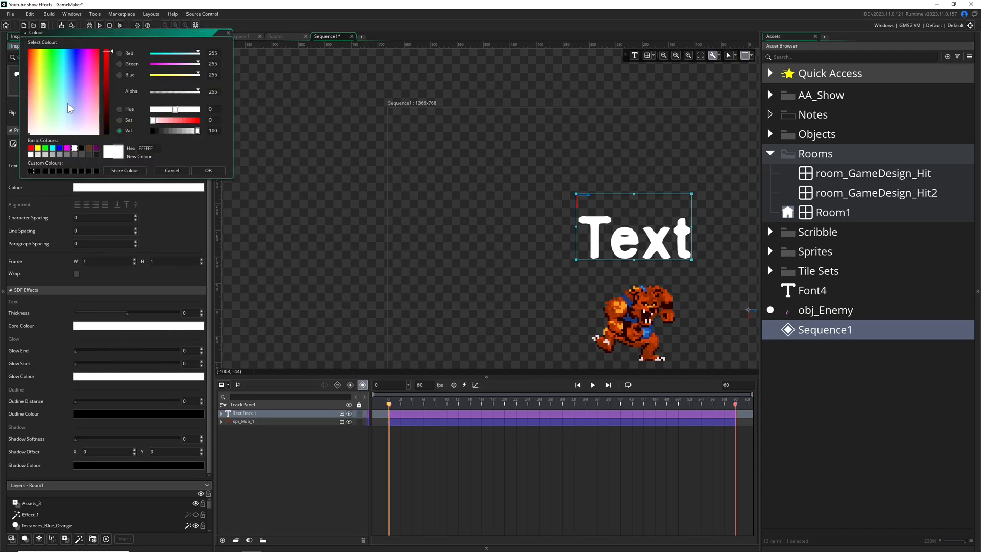
pyautogui.click(208, 170)
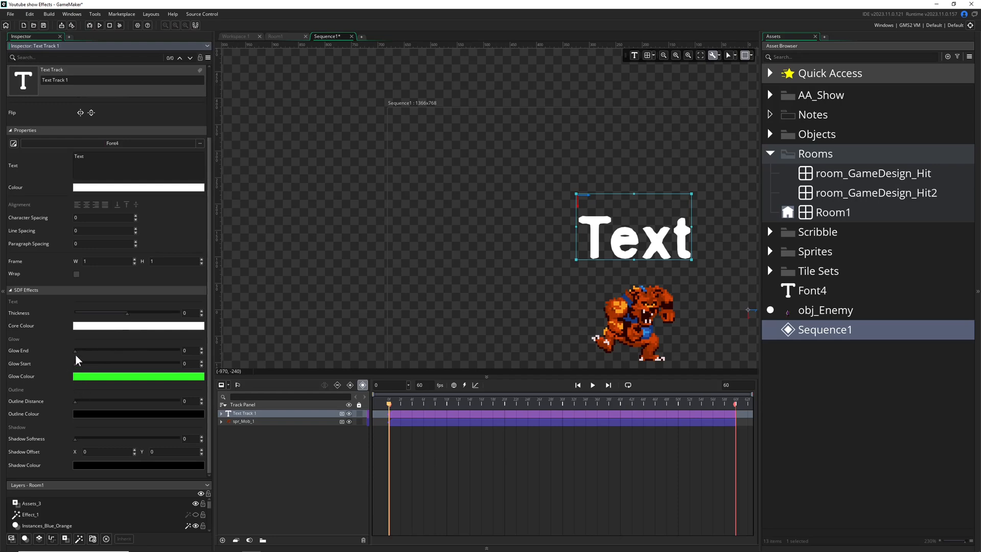
pyautogui.moveTo(74, 350); pyautogui.dragTo(81, 350)
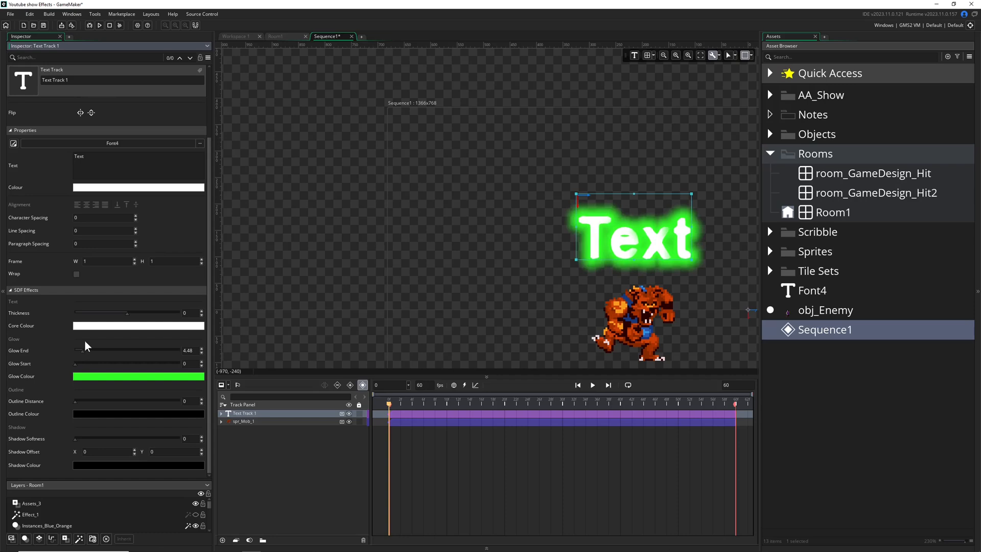
pyautogui.moveTo(443, 270)
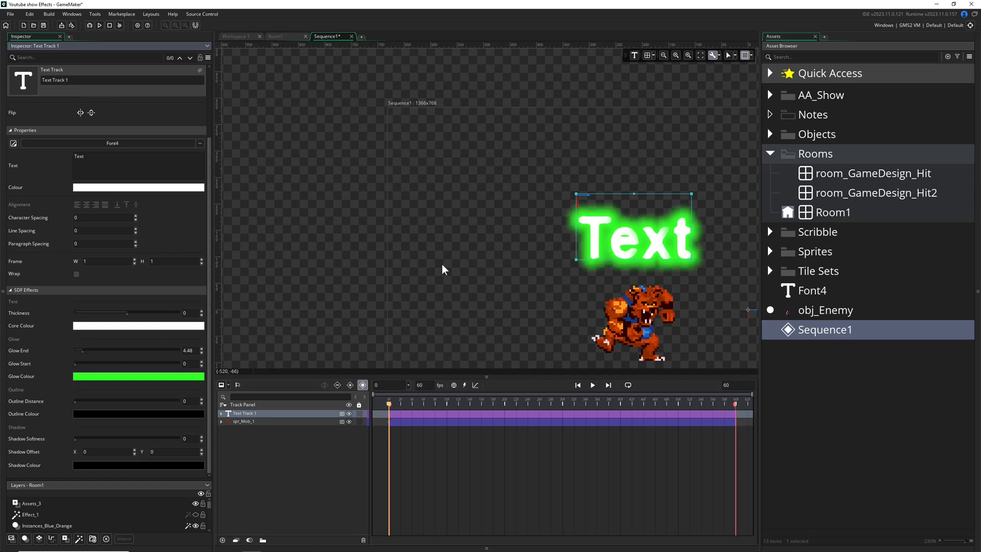
pyautogui.moveTo(632, 234); pyautogui.dragTo(482, 235)
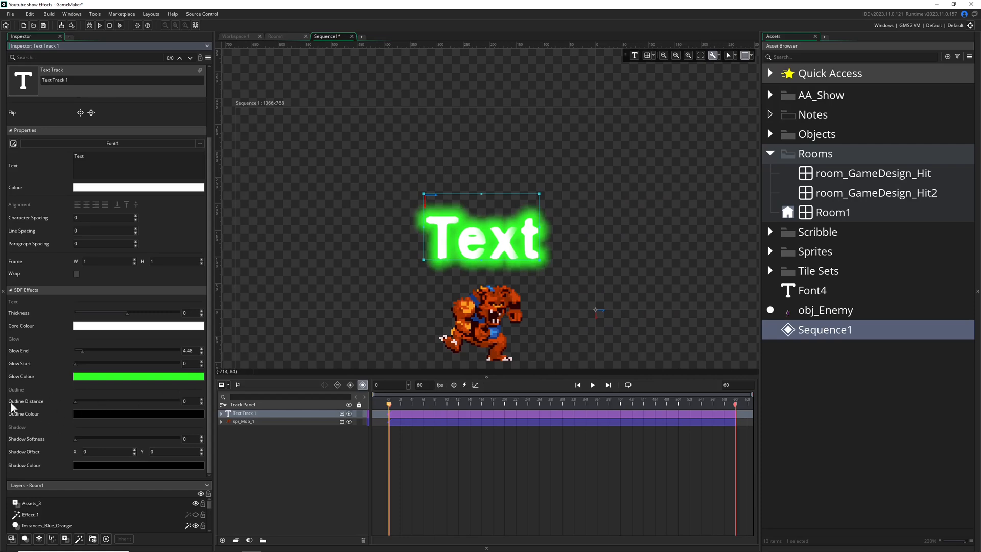
pyautogui.moveTo(80, 407)
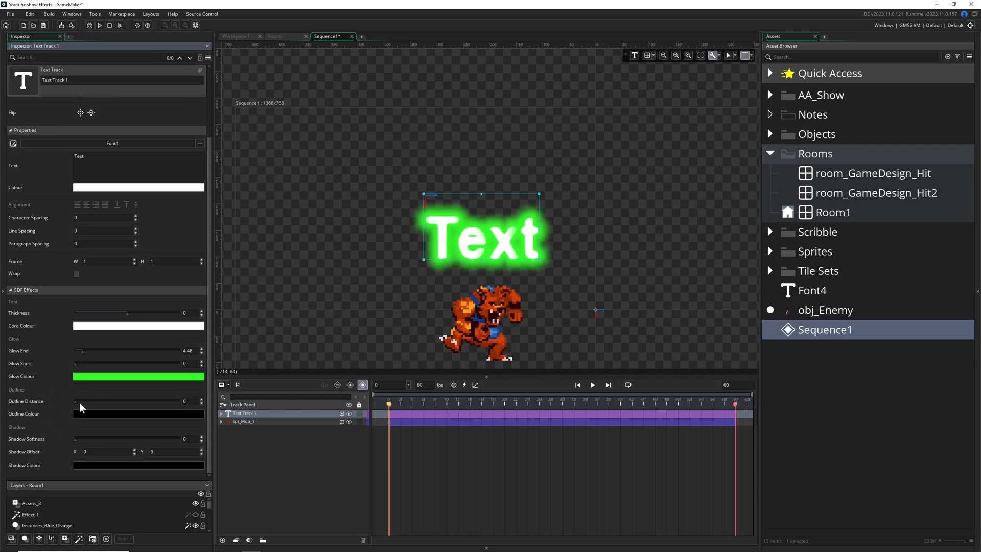
# Set Outline Distance 2.56 and Shadow Softness 22.4, then move the text above the monster
pyautogui.moveTo(74, 404); pyautogui.dragTo(80, 404)
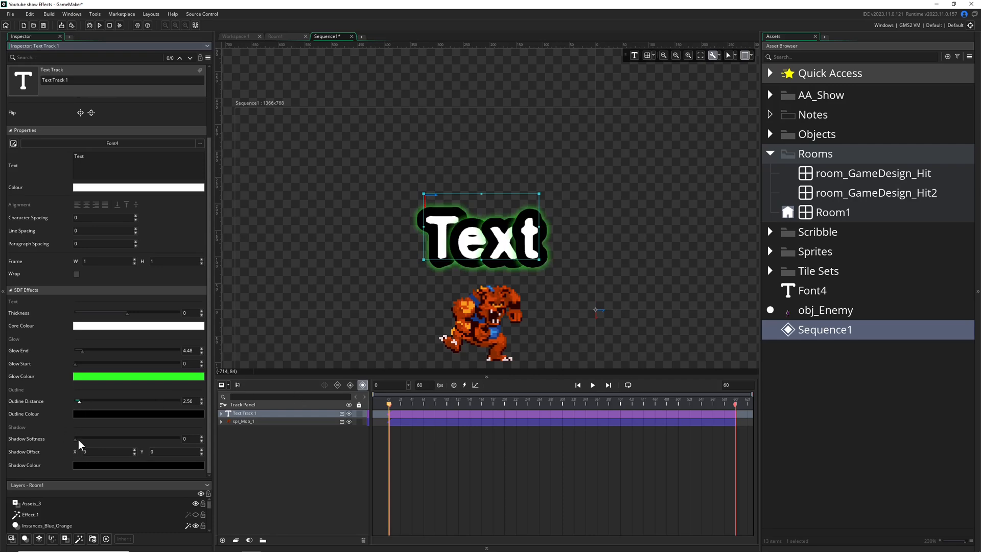
pyautogui.moveTo(75, 438); pyautogui.dragTo(93, 438)
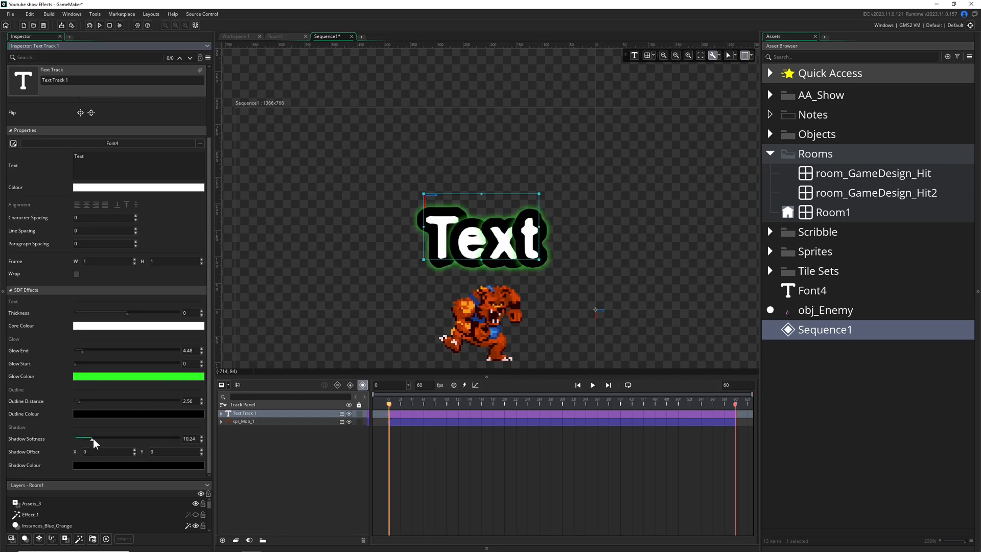
pyautogui.moveTo(85, 438); pyautogui.dragTo(106, 438)
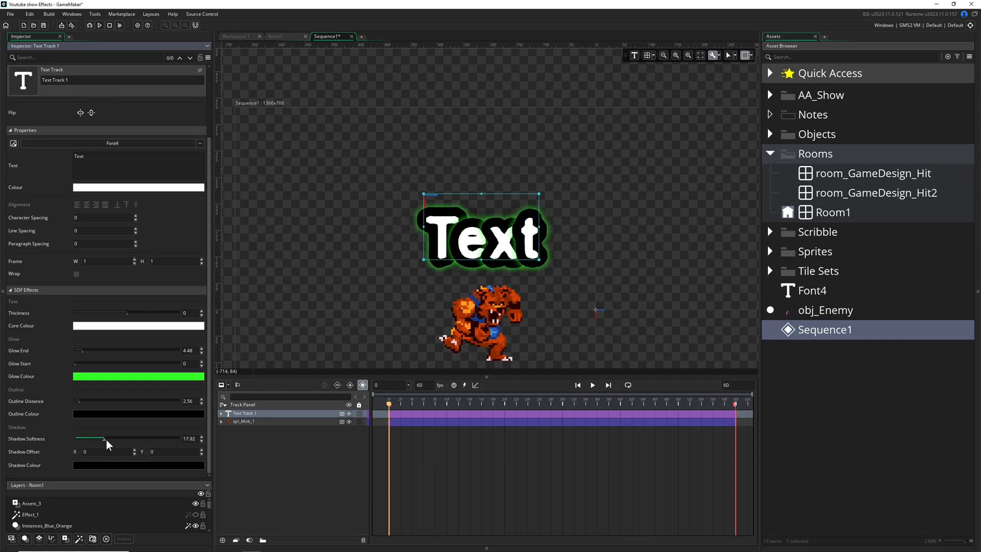
pyautogui.moveTo(88, 438); pyautogui.dragTo(98, 438)
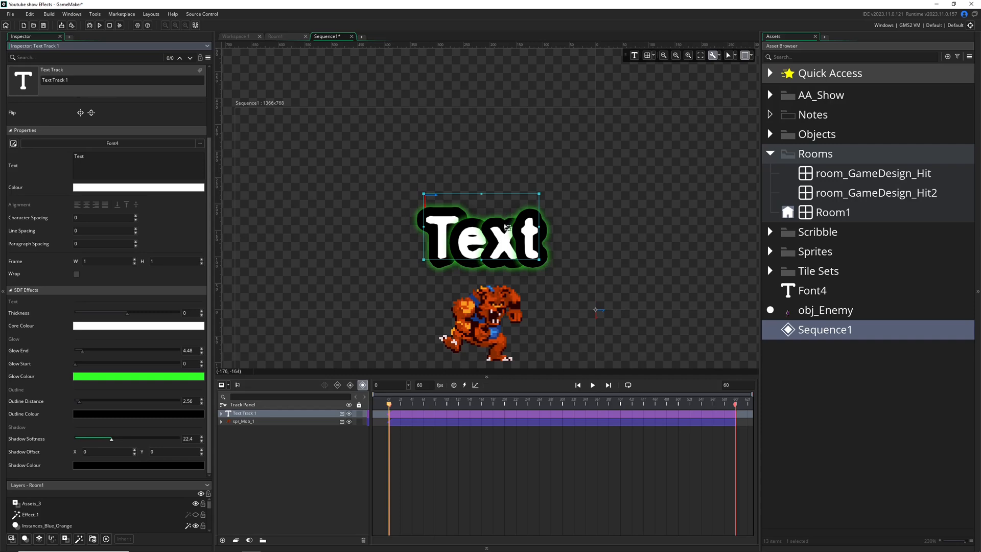
pyautogui.moveTo(481, 231); pyautogui.dragTo(488, 178)
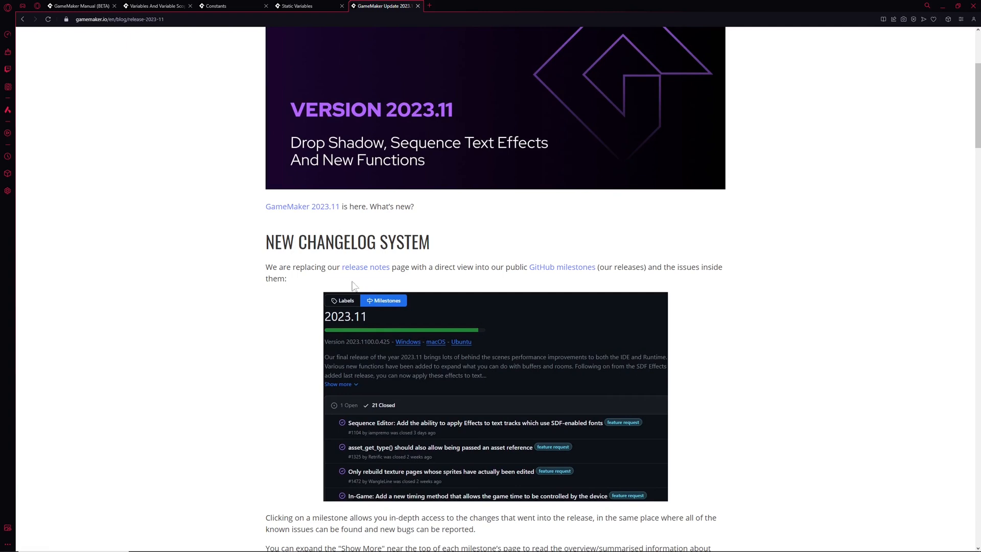
# Bring up the context menu for the changelog's 'features here' link
pyautogui.rightClick(406, 417)
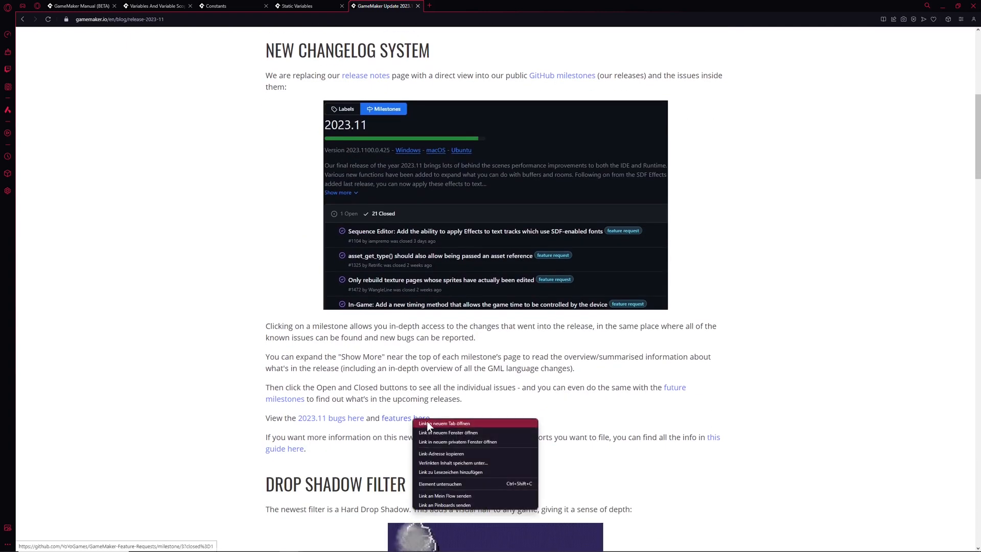
# Open the features link in a new tab, read the 2024.2 mask_index issue, and return
pyautogui.click(443, 423)
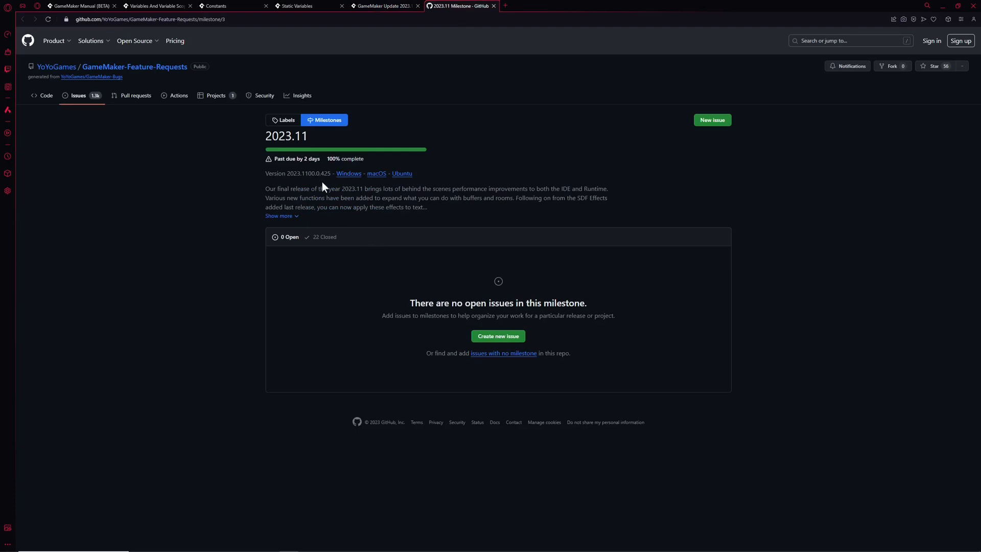
pyautogui.click(324, 119)
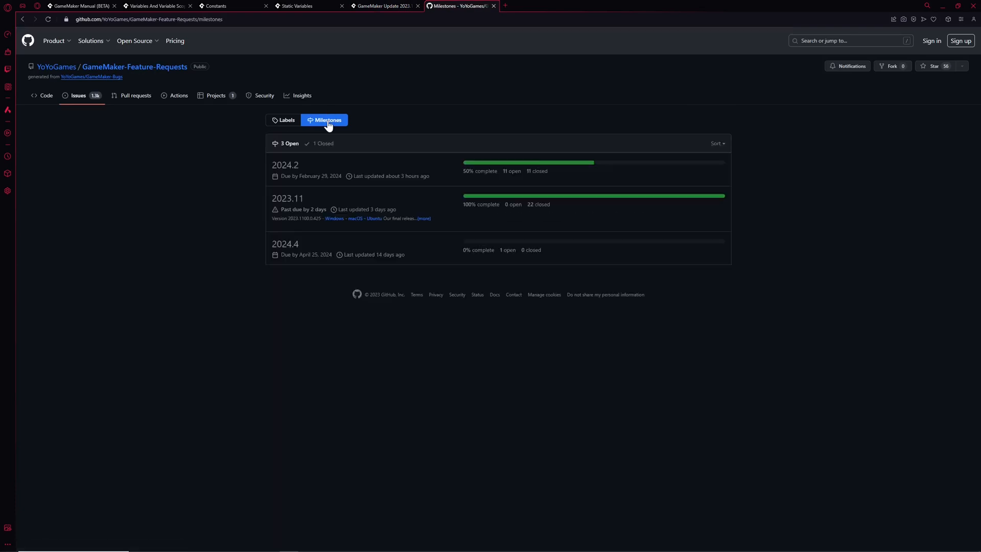
pyautogui.click(285, 165)
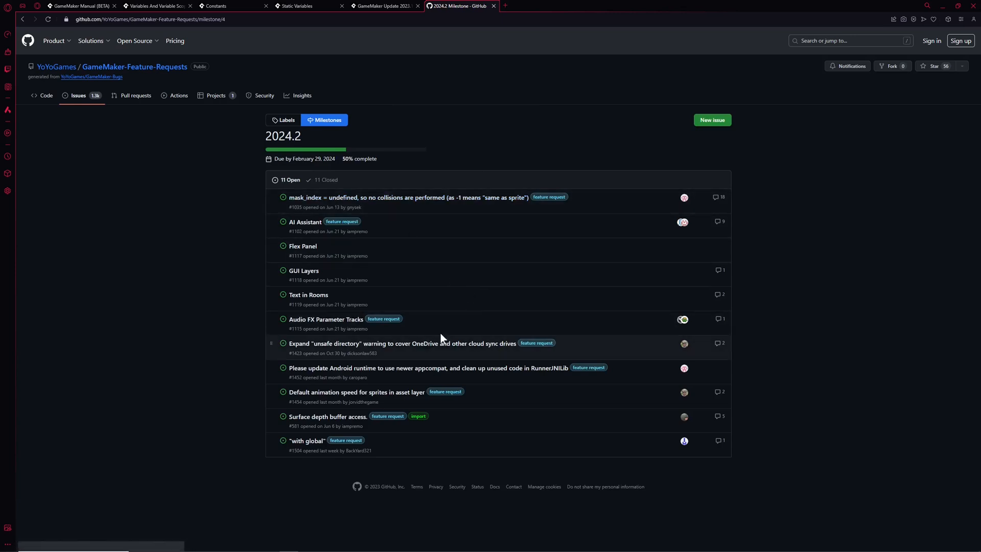
pyautogui.moveTo(354, 197)
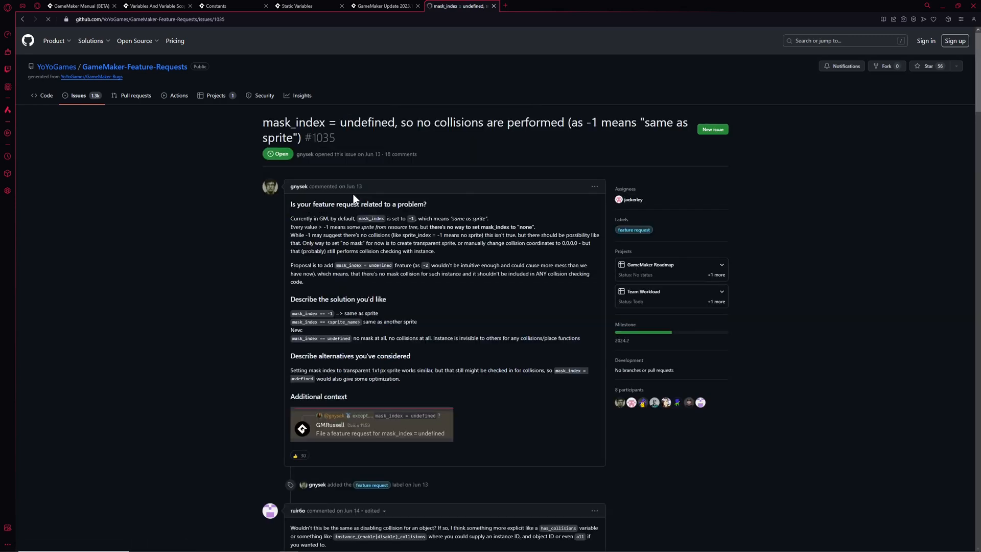
pyautogui.click(47, 19)
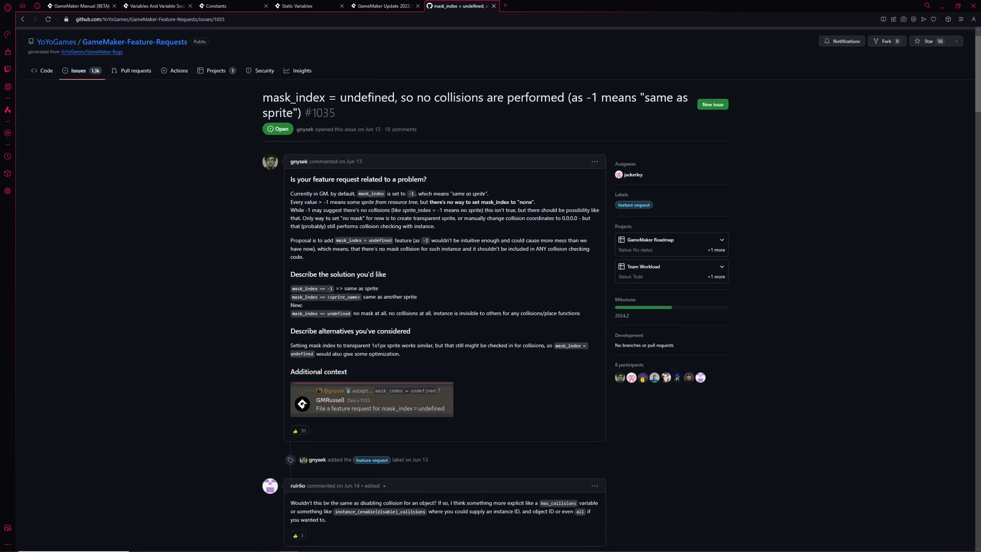
pyautogui.scroll(-3)
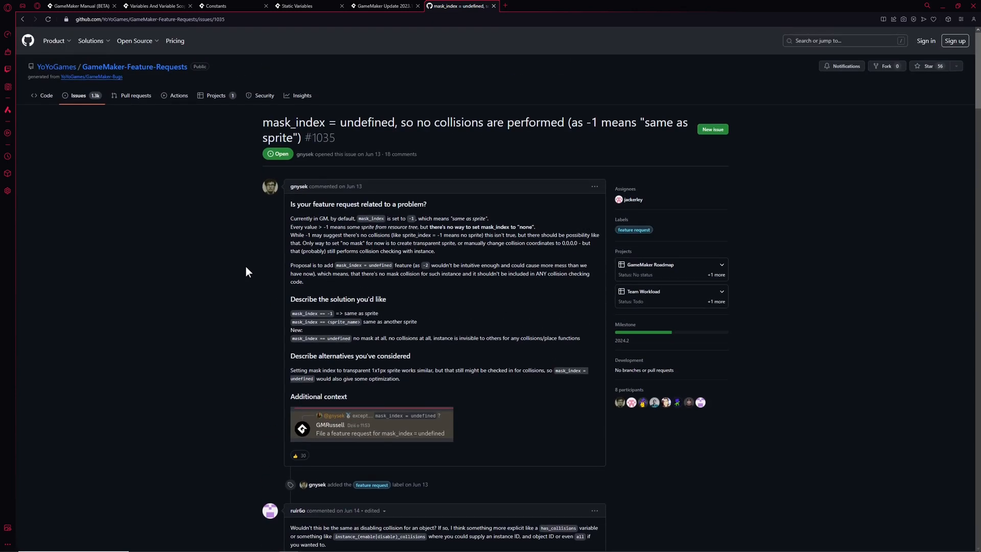
pyautogui.click(385, 5)
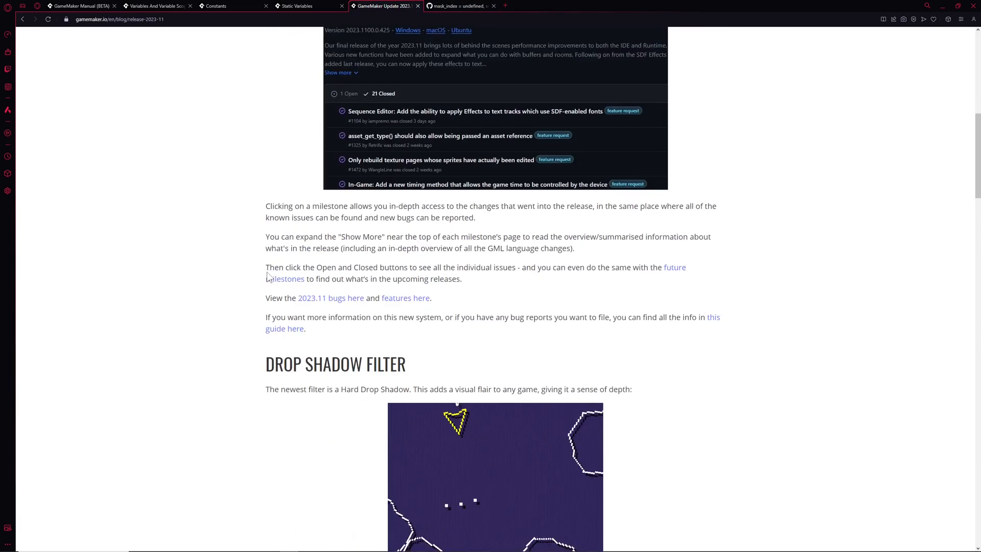
# Scroll to the end of the release post and back to SDF Effects in Sequences
pyautogui.scroll(-3)
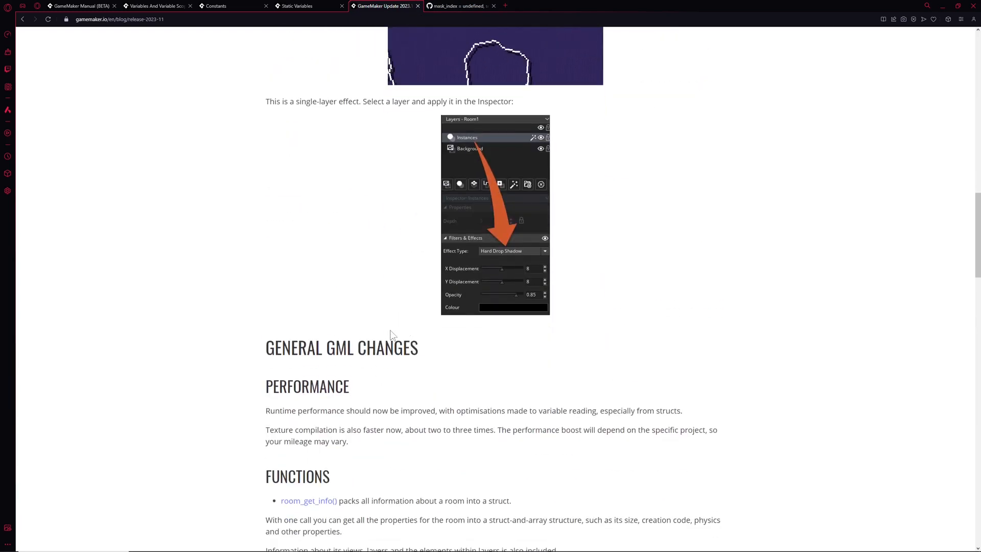
pyautogui.scroll(-3)
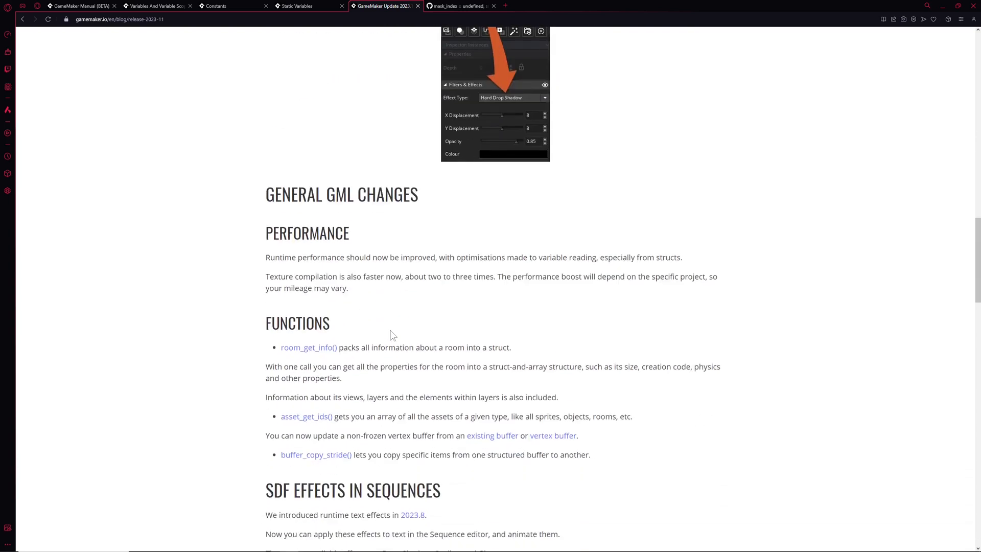
pyautogui.scroll(-3)
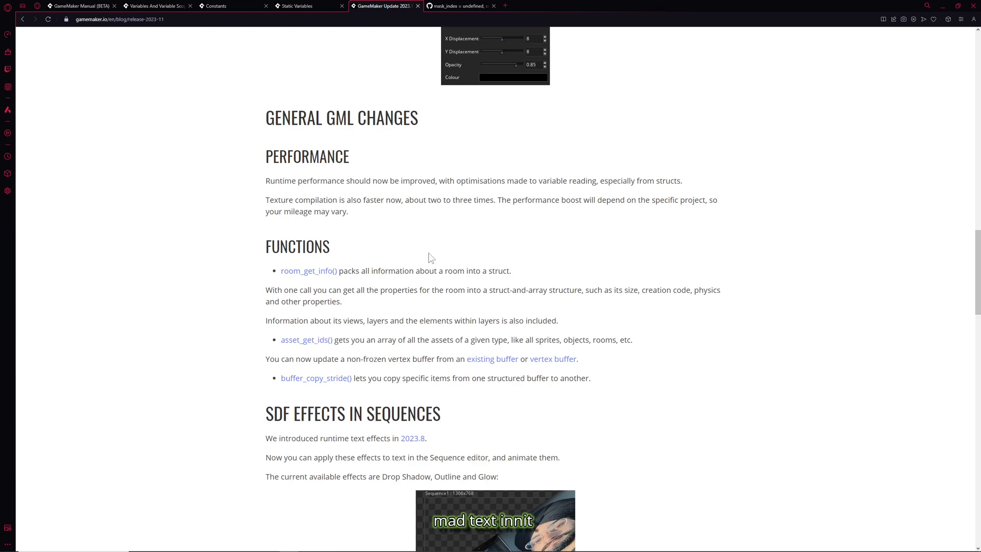
pyautogui.scroll(-3)
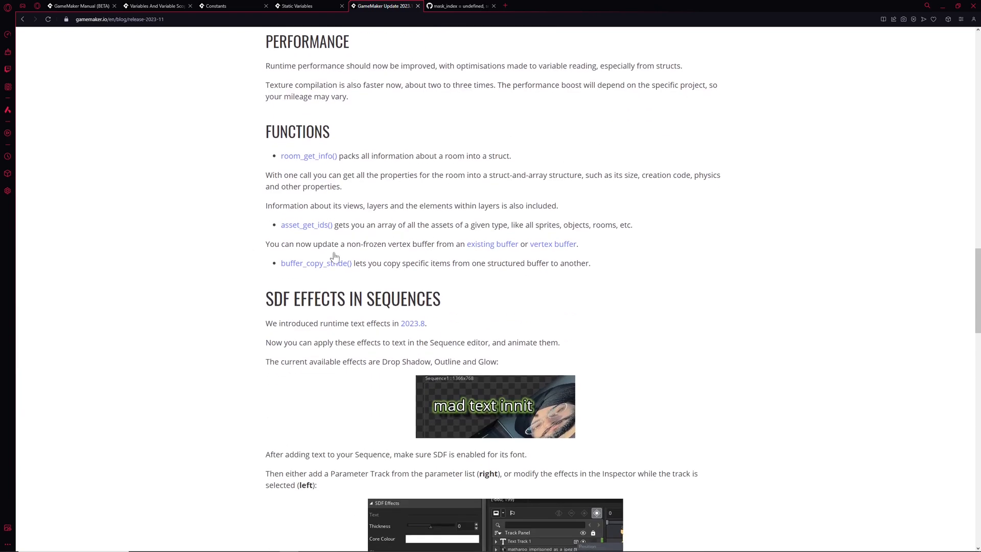
pyautogui.moveTo(454, 289)
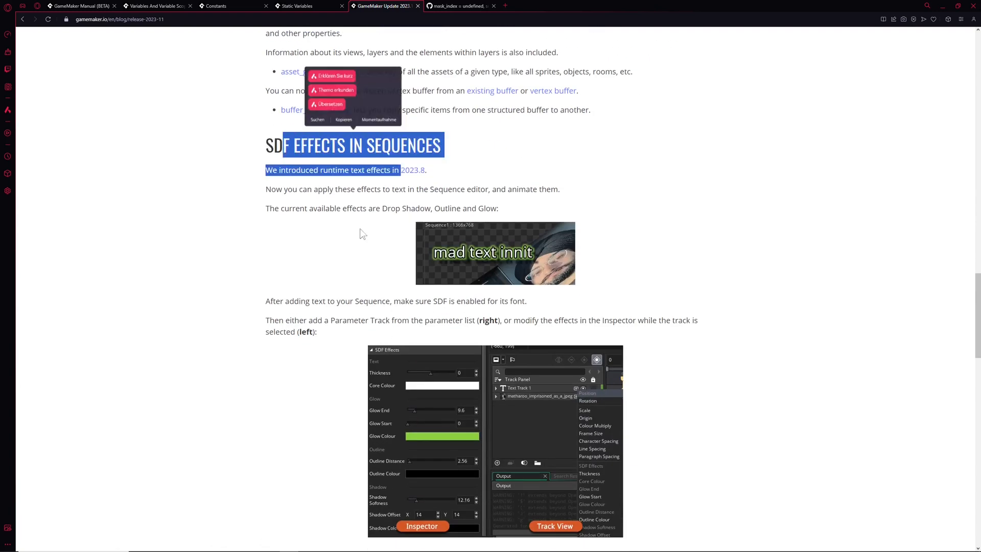
pyautogui.scroll(-3)
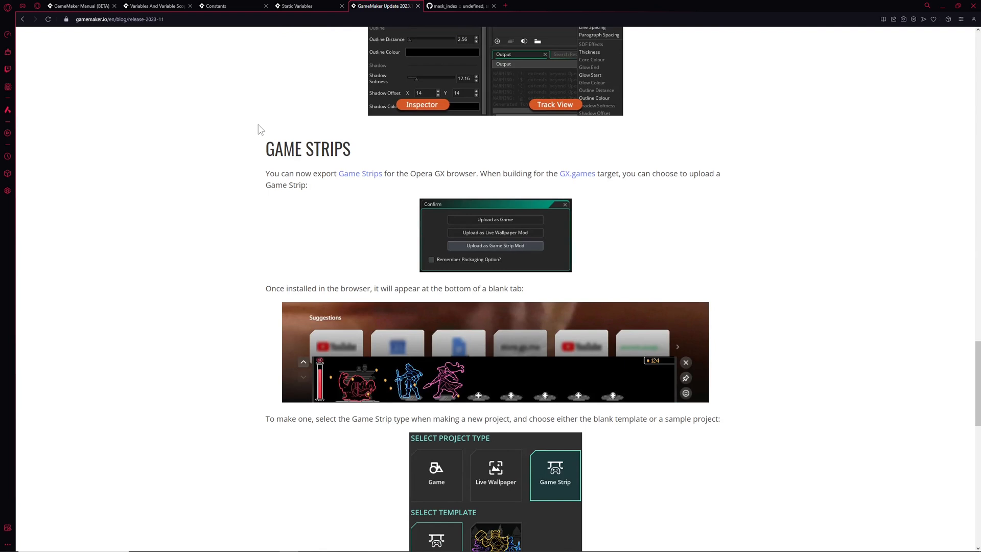
pyautogui.scroll(-3)
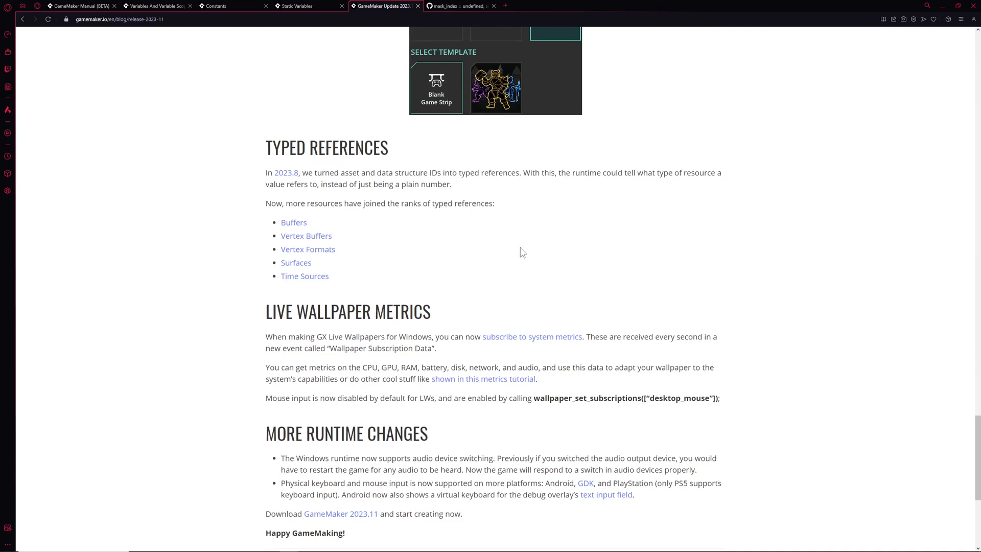
pyautogui.scroll(-3)
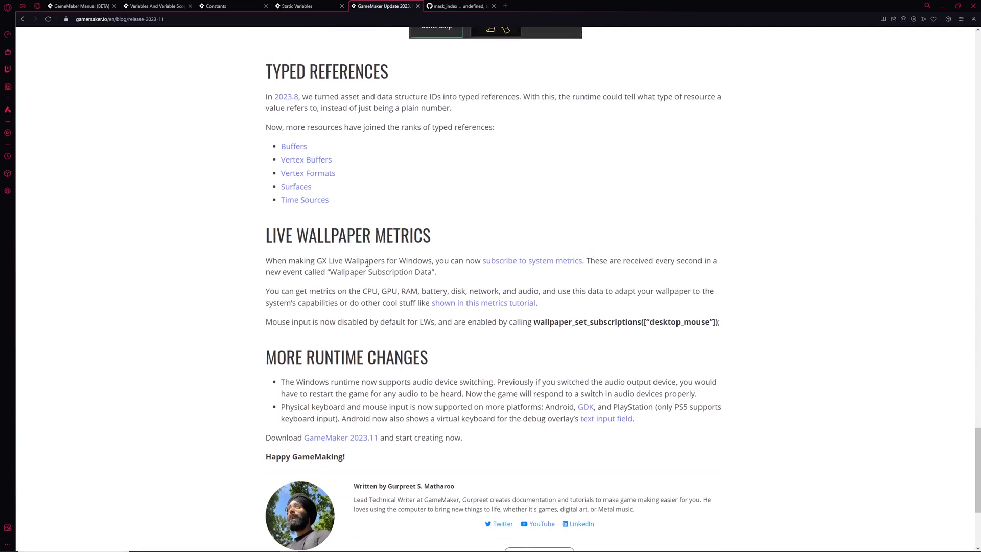
pyautogui.scroll(-3)
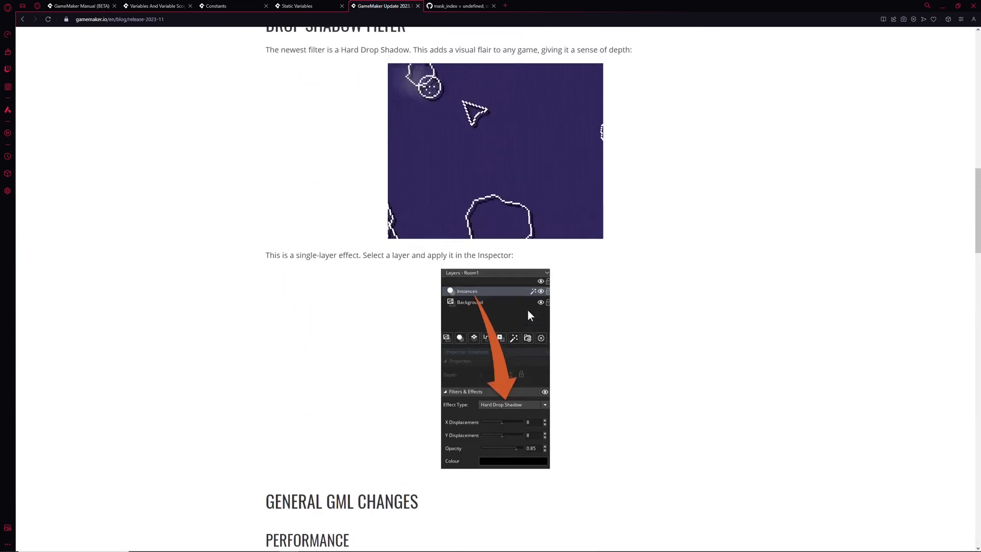
pyautogui.scroll(3)
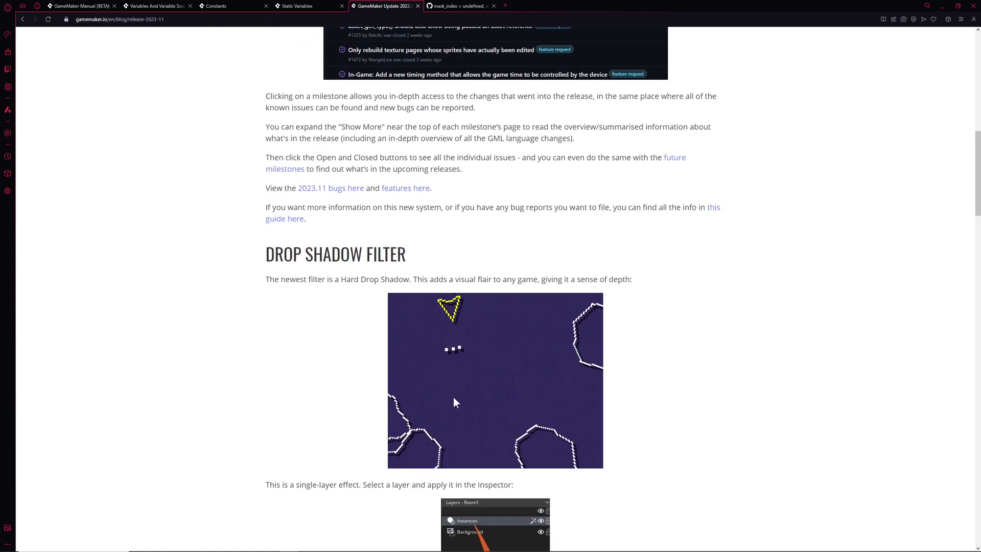
pyautogui.scroll(-3)
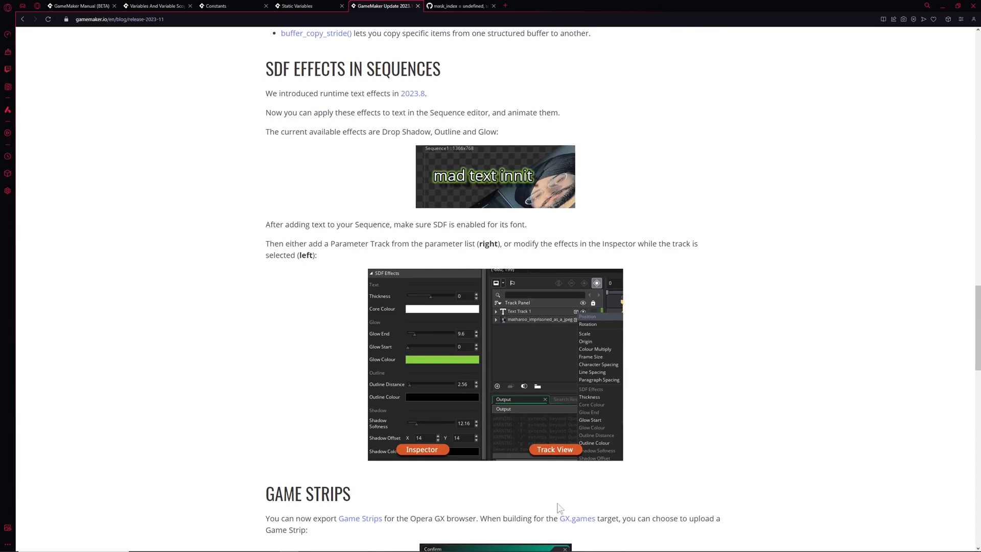
pyautogui.moveTo(557, 340)
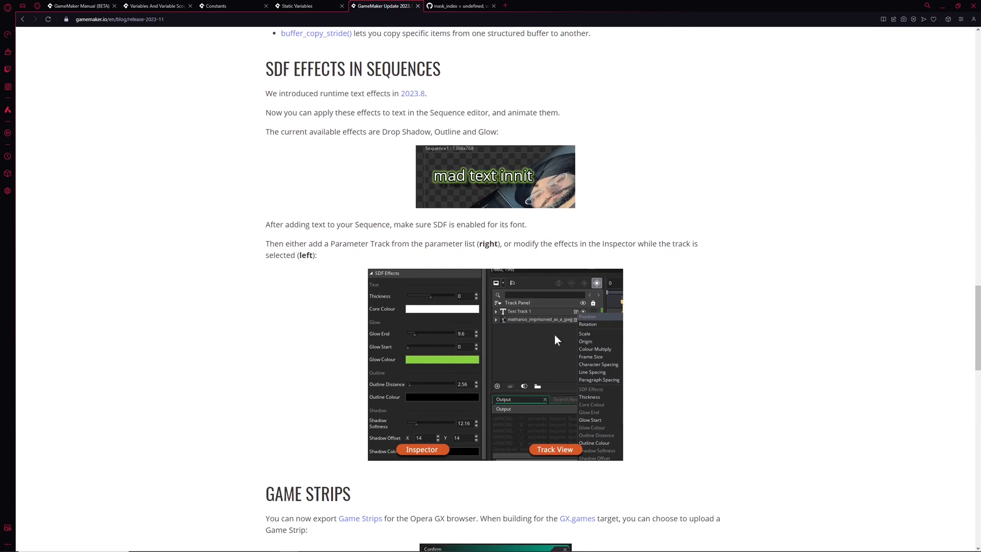
pyautogui.moveTo(307, 89)
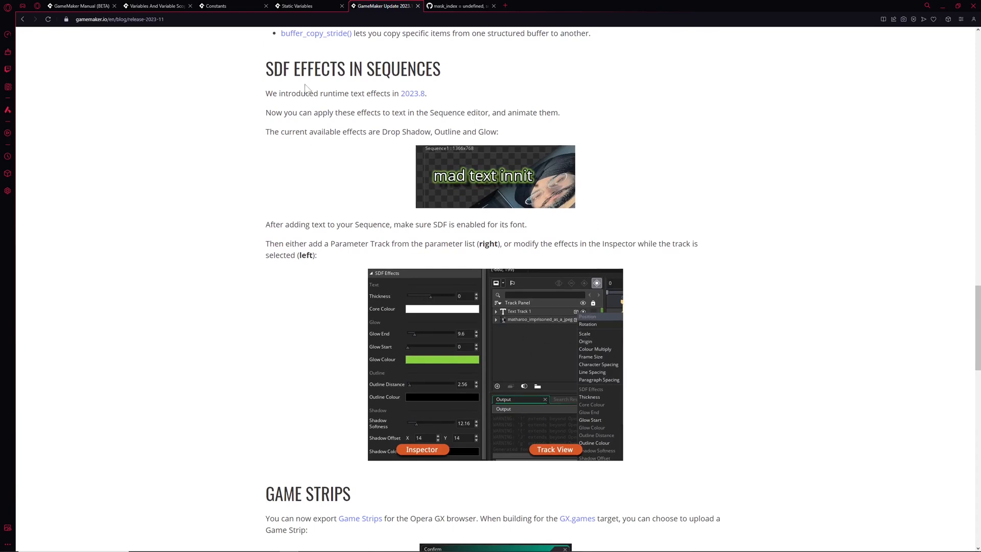
pyautogui.doubleClick(306, 68)
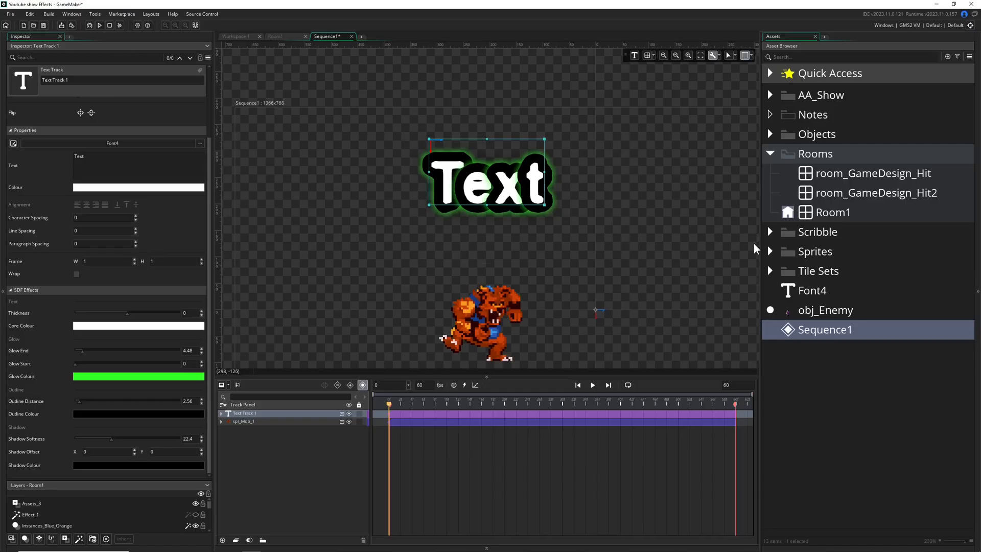
# Open Font4's font editor from the Asset Browser
pyautogui.click(812, 290)
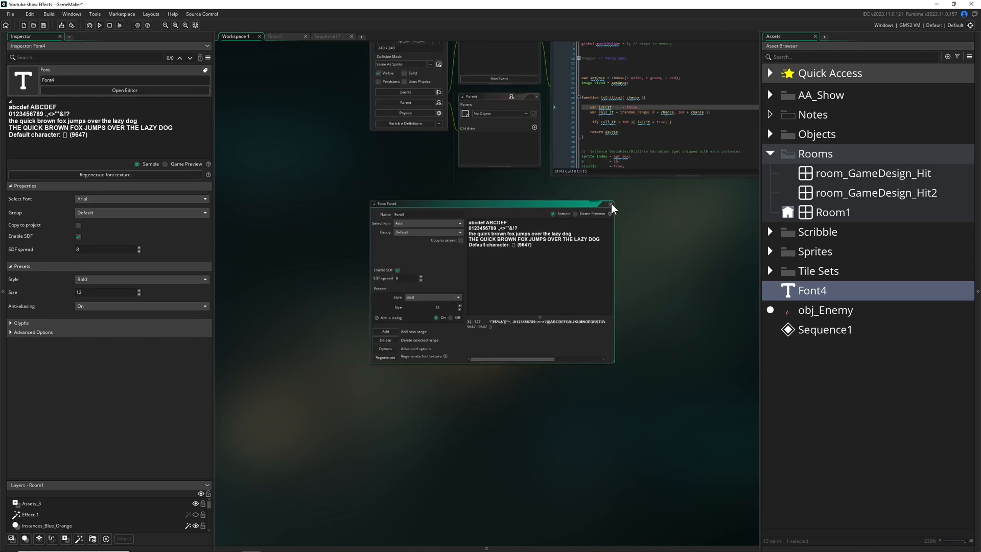
# Close the Font4 editor window, leaving its SDF-enabled settings shown
pyautogui.click(609, 206)
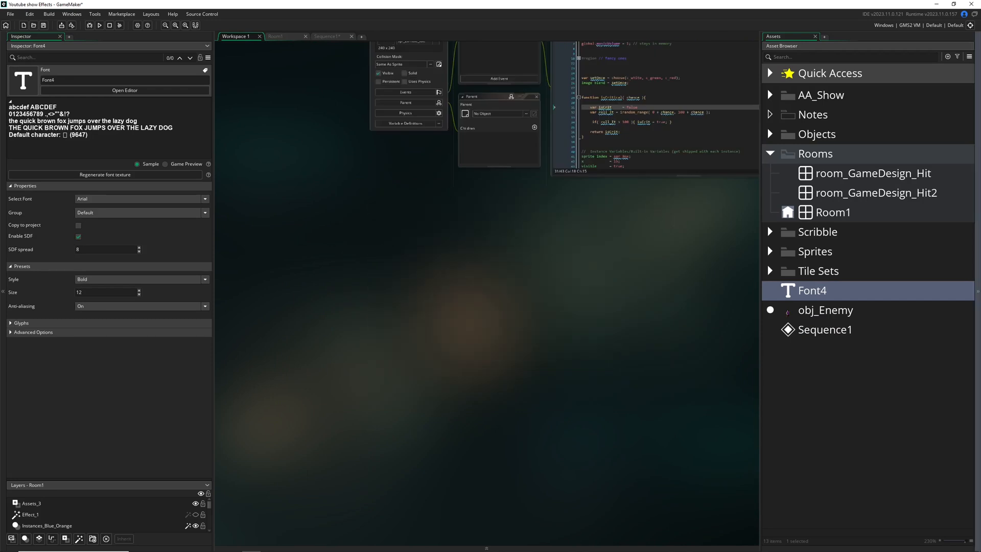